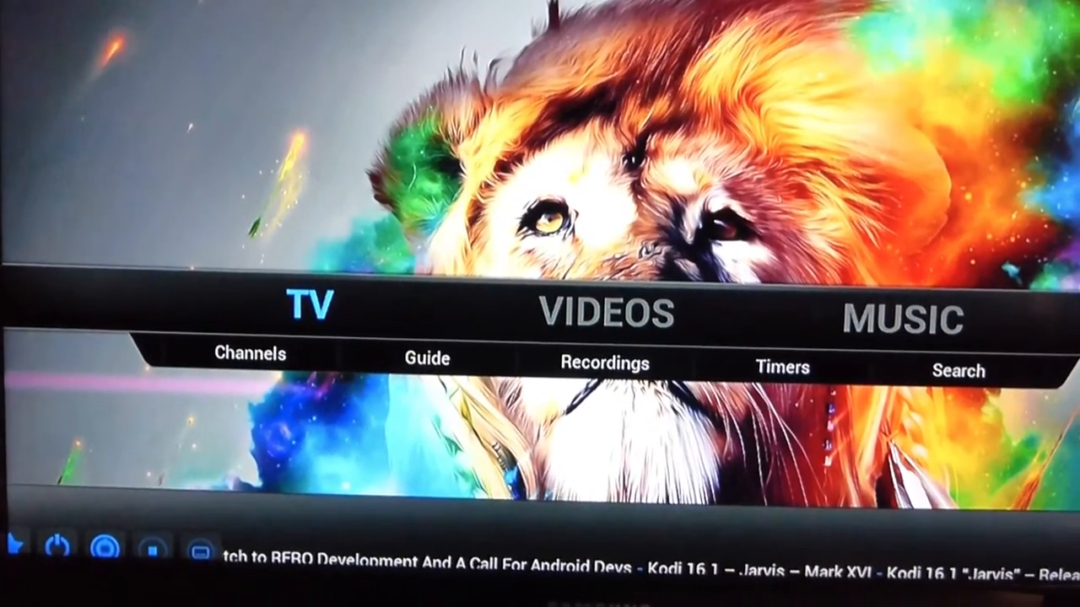
- Switch the Kodi home menu from TV to Videos to show the video add-ons
left_click(613, 313)
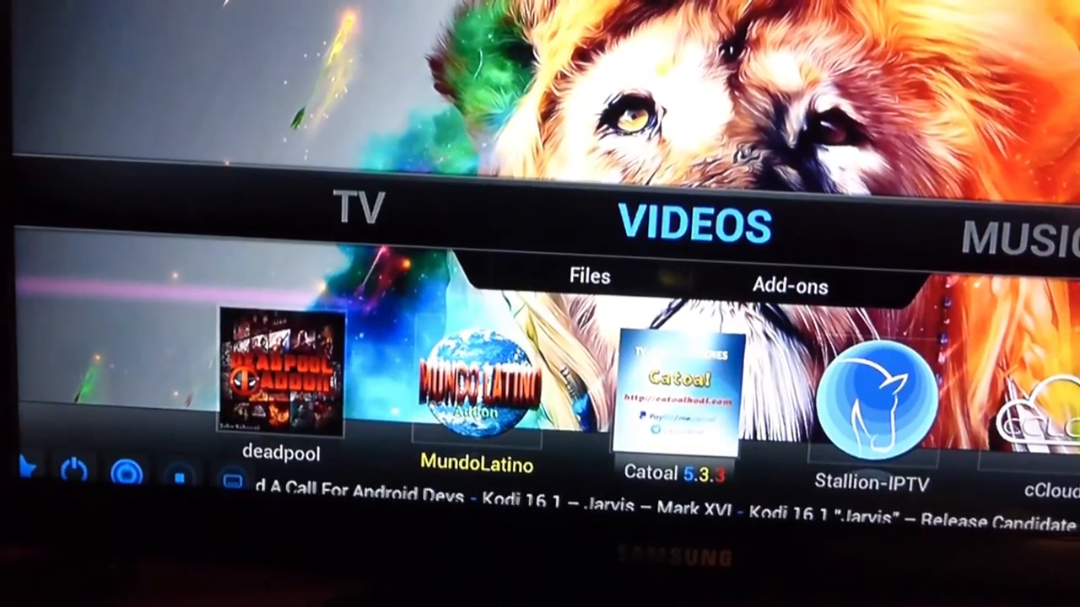
- Advance the Videos add-on row past Catoal to Stallion-IPTV, toward cCloud TV
left_click(588, 278)
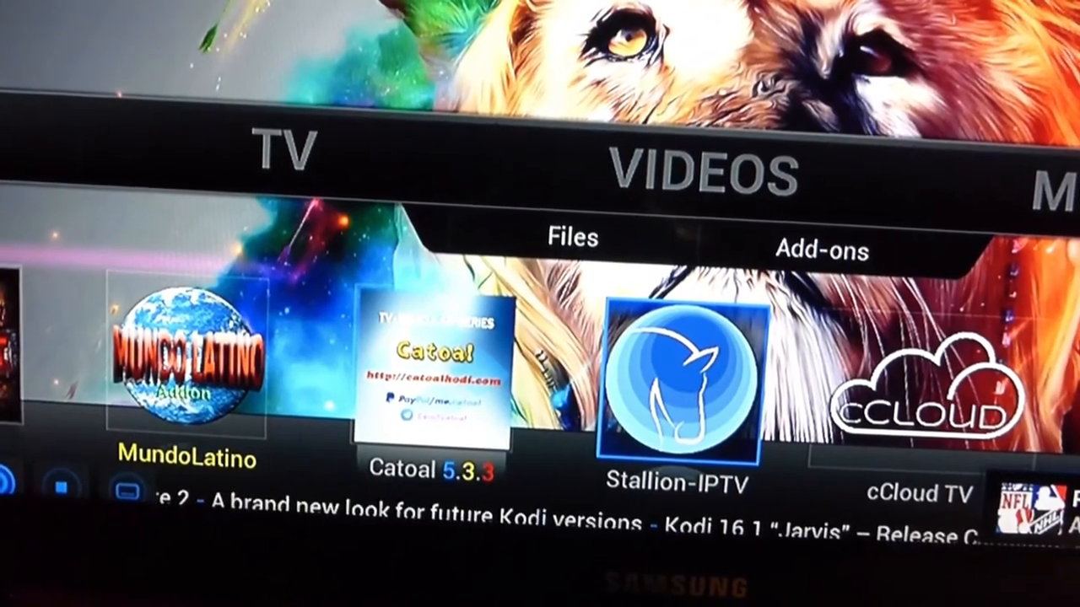
- Open the cCloud TV add-on to show its channel categories
scroll("right", 3)
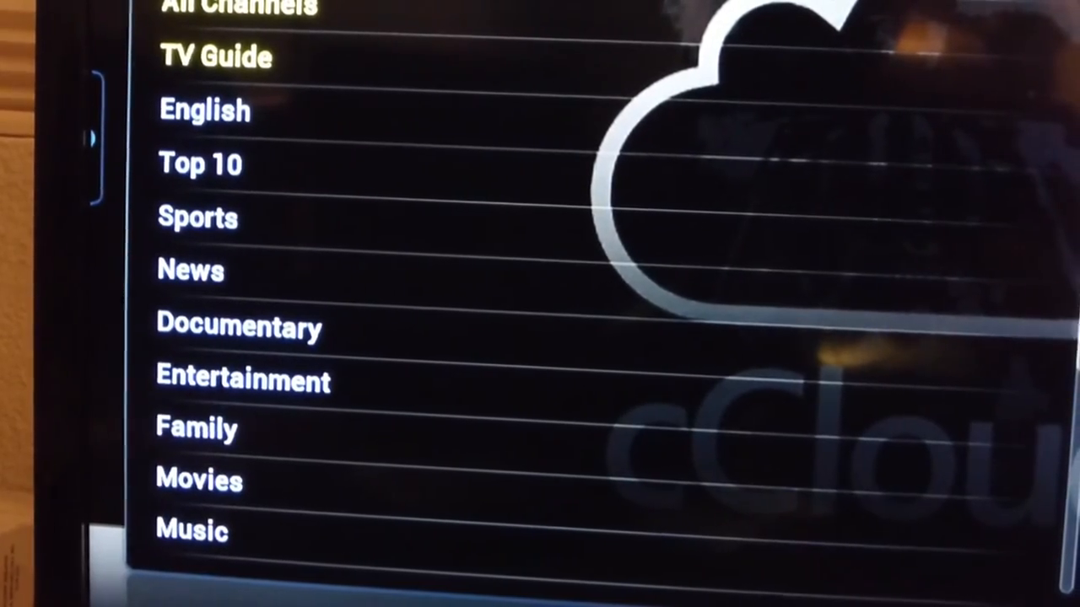
- Open the Top 10 category and play the ESPN cCloudTV.ORG (US) English stream
left_click(200, 164)
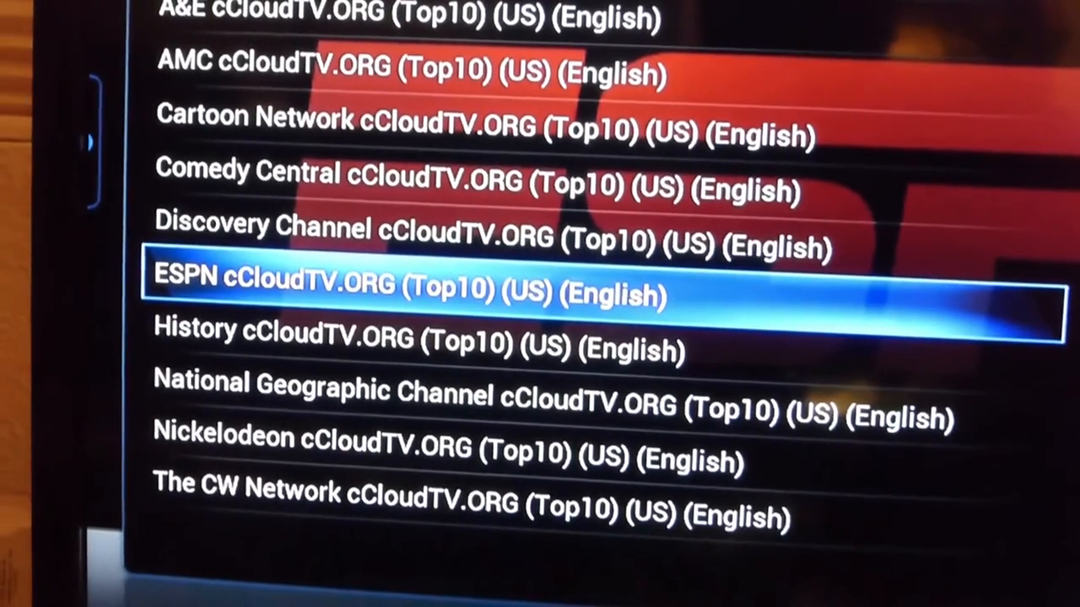
left_click(410, 294)
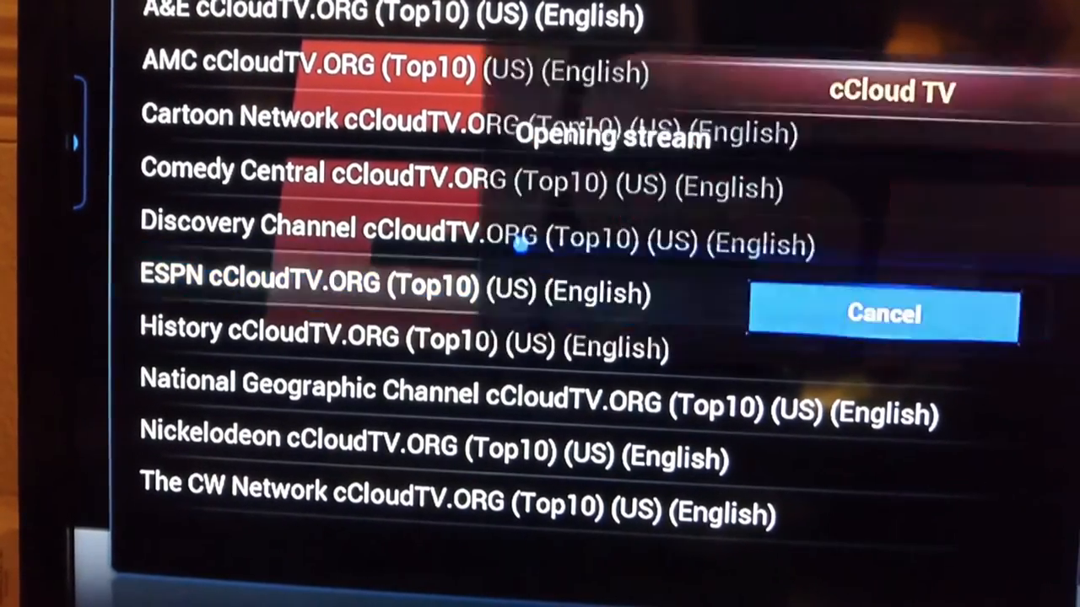